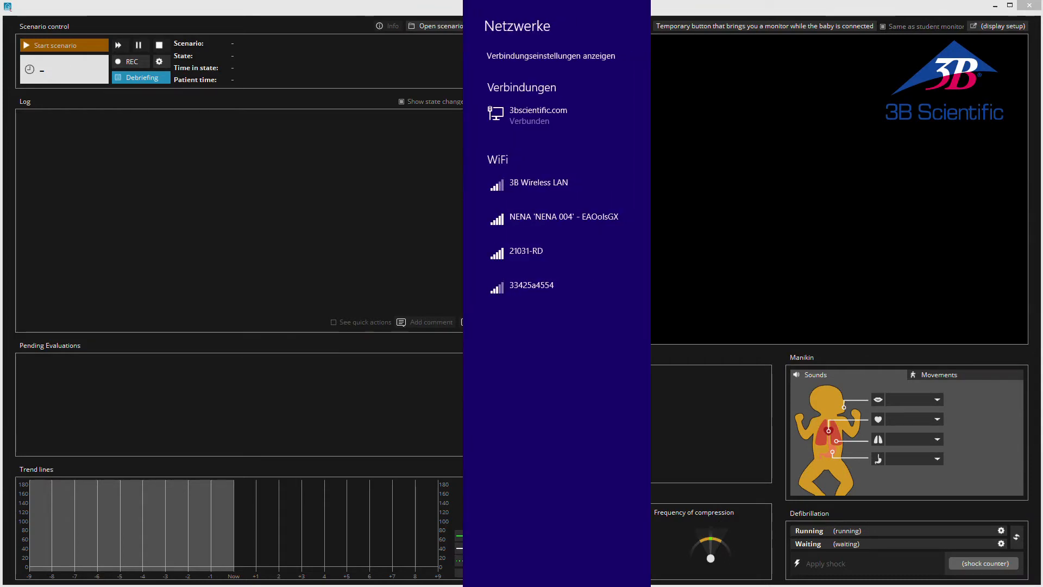
Join the NENA 004 Wi-Fi network with automatic connection enabled
{"action": "left_click", "coordinate": [564, 217]}
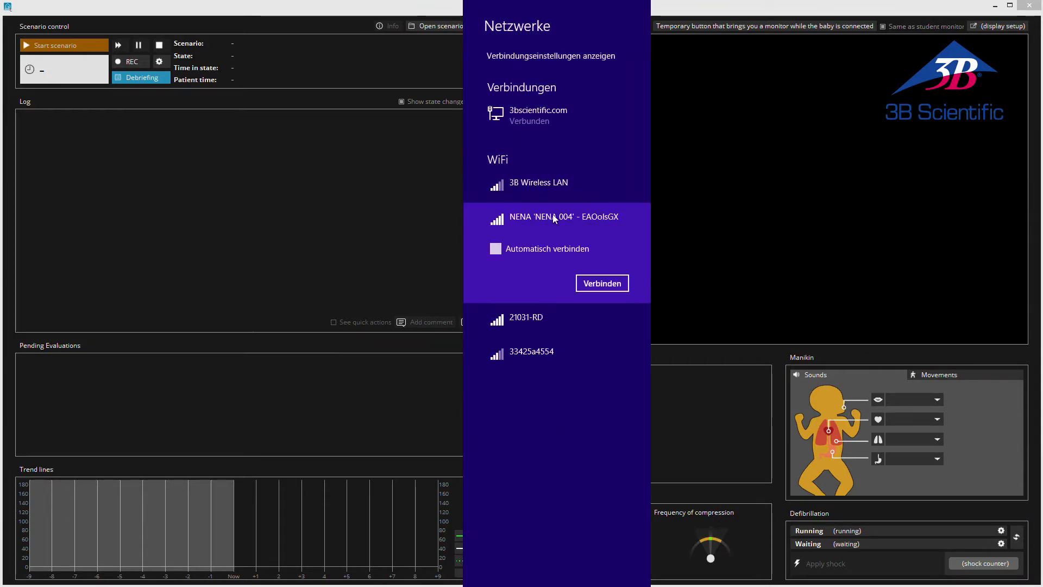
{"action": "left_click", "coordinate": [495, 248]}
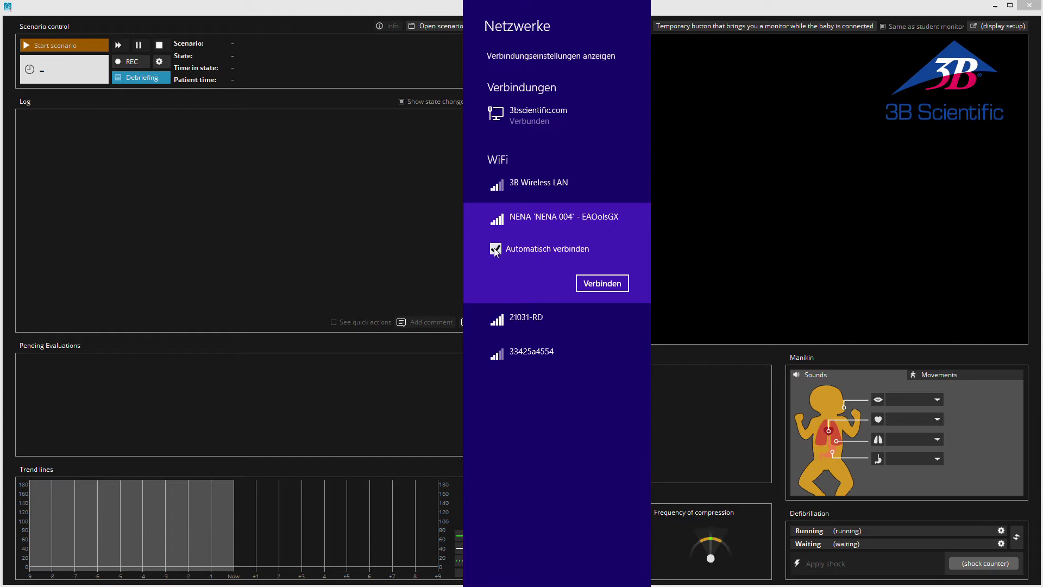
{"action": "left_click", "coordinate": [600, 282]}
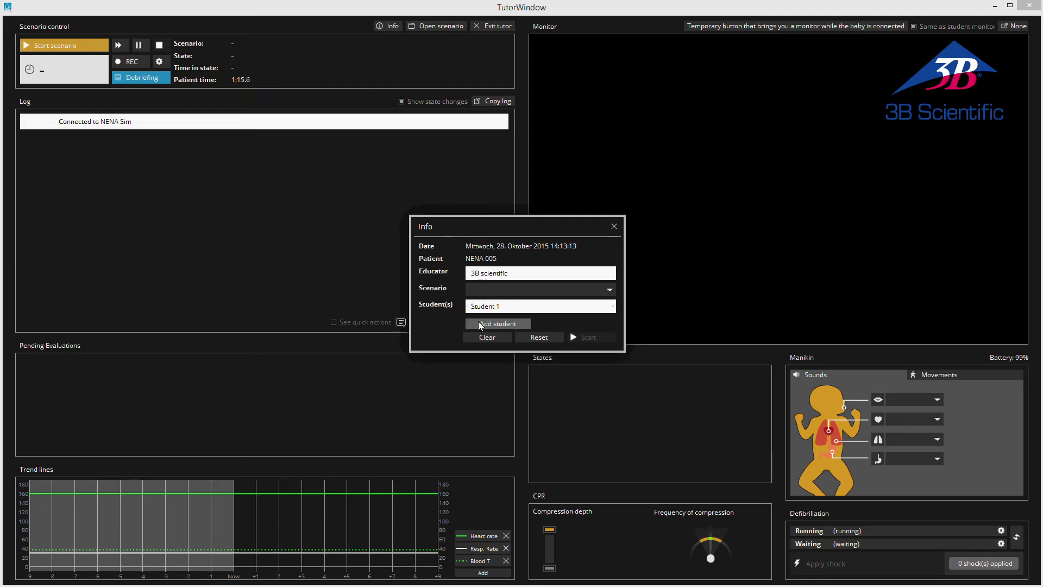
Add a second student, start the Meningitis scenario, and log a blood pressure check
{"action": "left_click", "coordinate": [498, 324]}
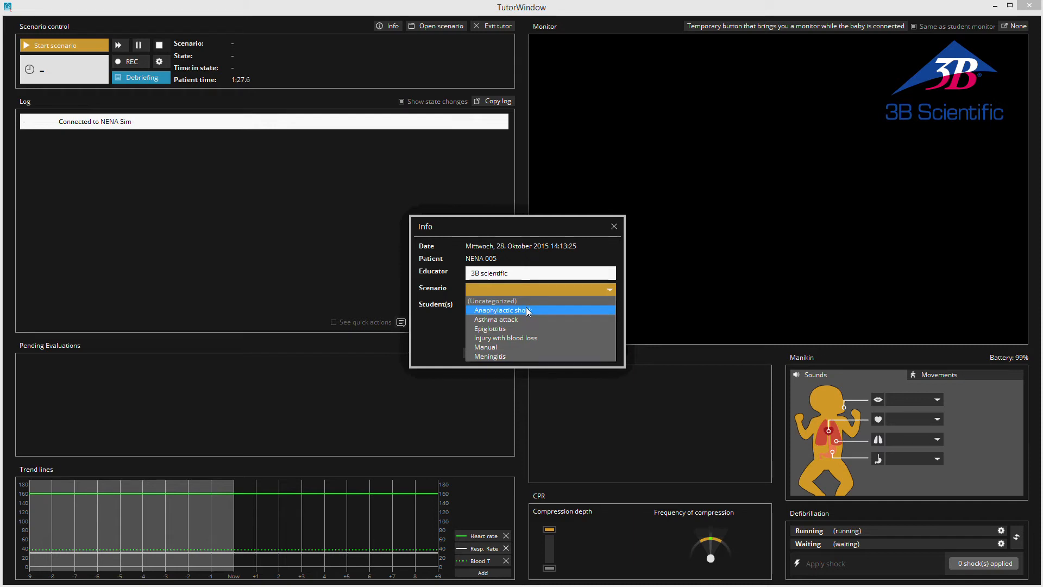
{"action": "mouse_move", "coordinate": [515, 353]}
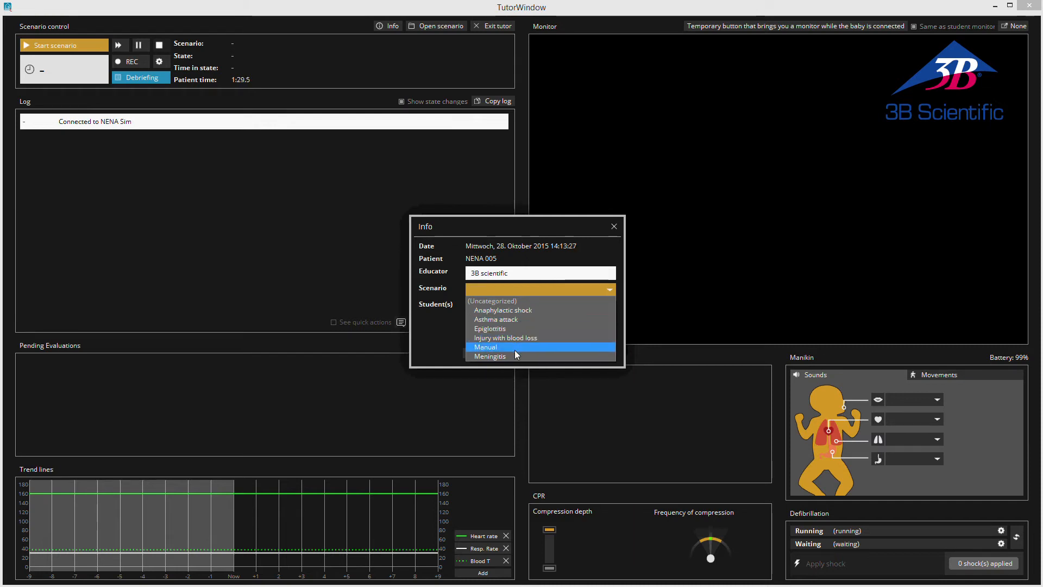
{"action": "left_click", "coordinate": [489, 355]}
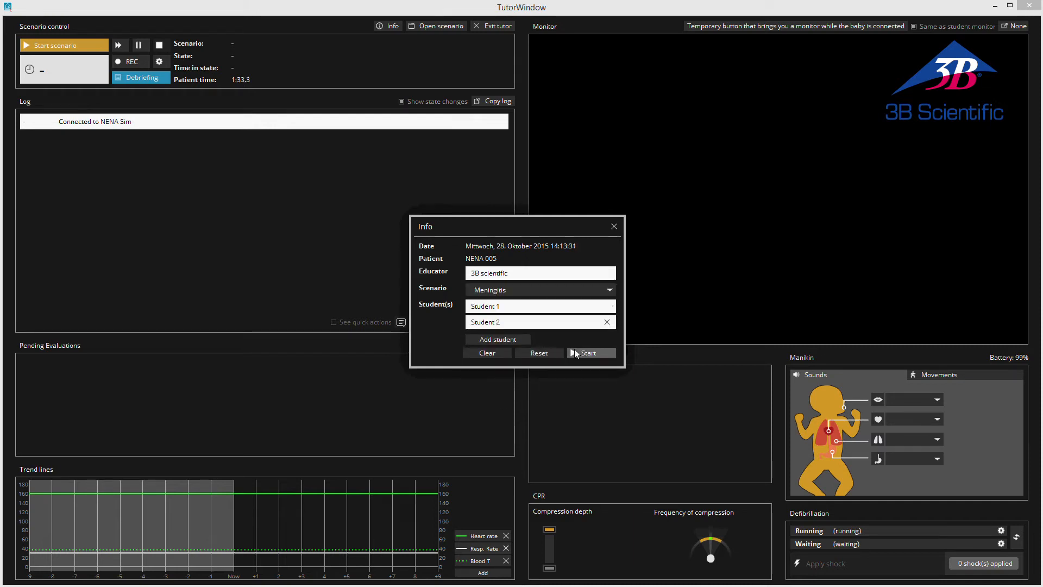
{"action": "left_click", "coordinate": [588, 353]}
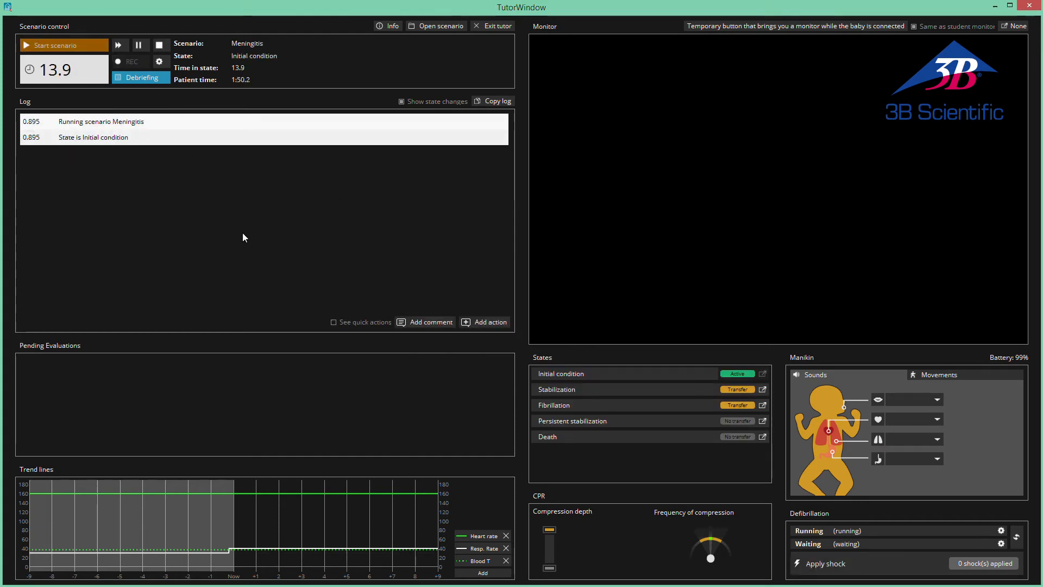
{"action": "left_click", "coordinate": [431, 322]}
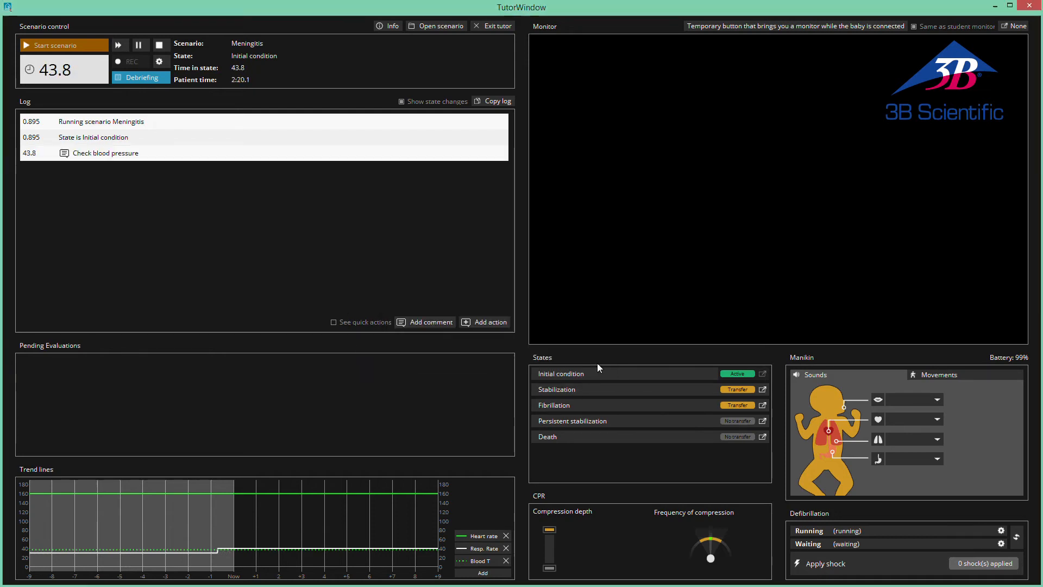
Log a 0.5 mg/kg intramuscular Dextran dose from the Medication actions
{"action": "left_click", "coordinate": [490, 322]}
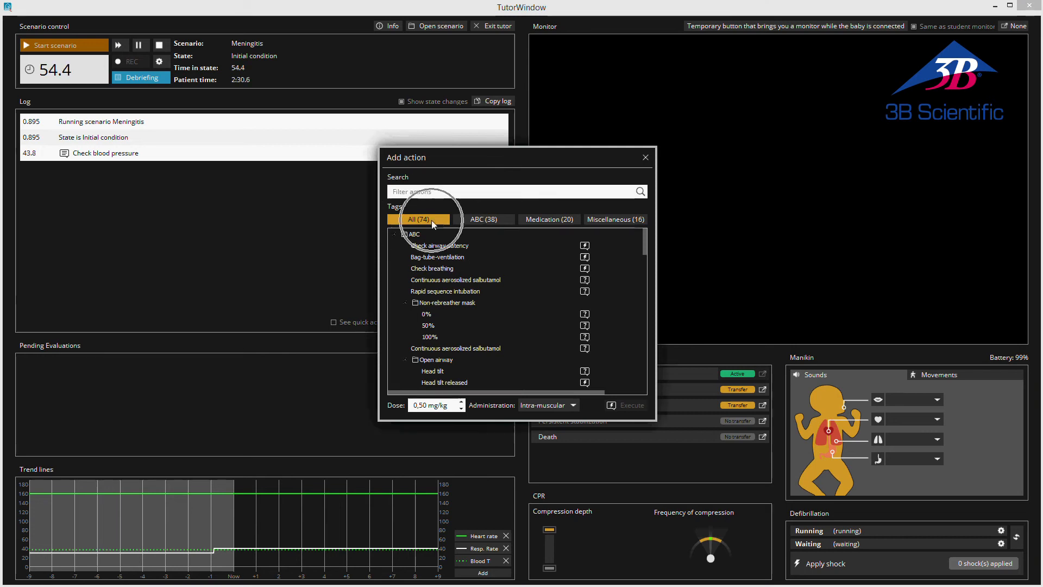
{"action": "mouse_move", "coordinate": [529, 223]}
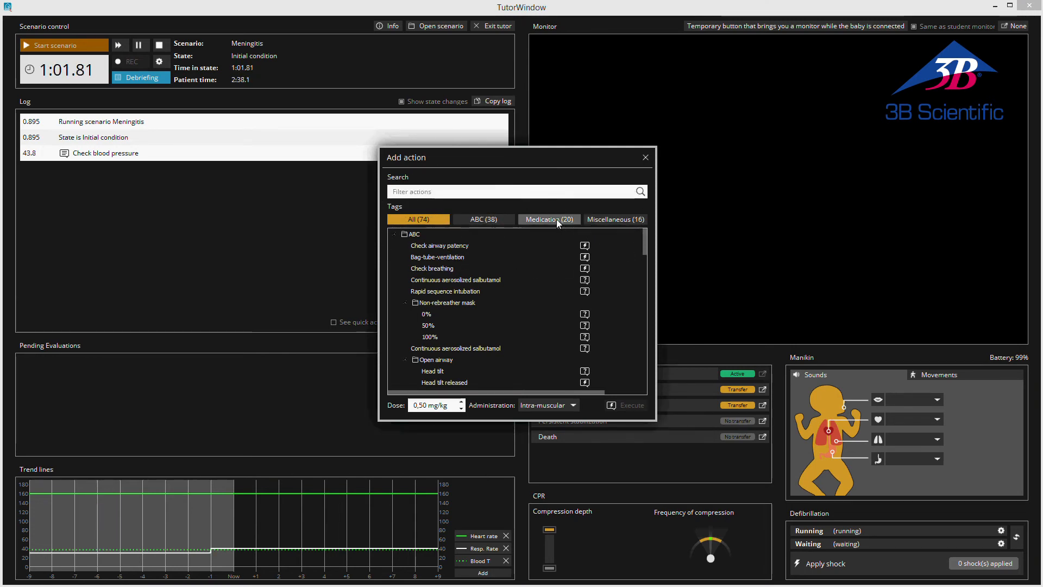
{"action": "left_click", "coordinate": [548, 219]}
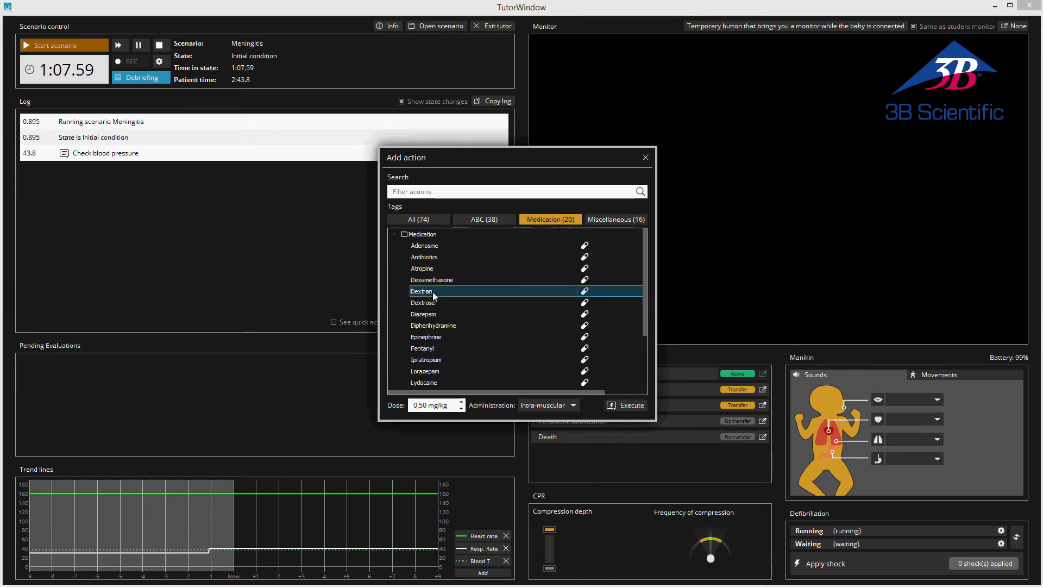
{"action": "left_click", "coordinate": [620, 404]}
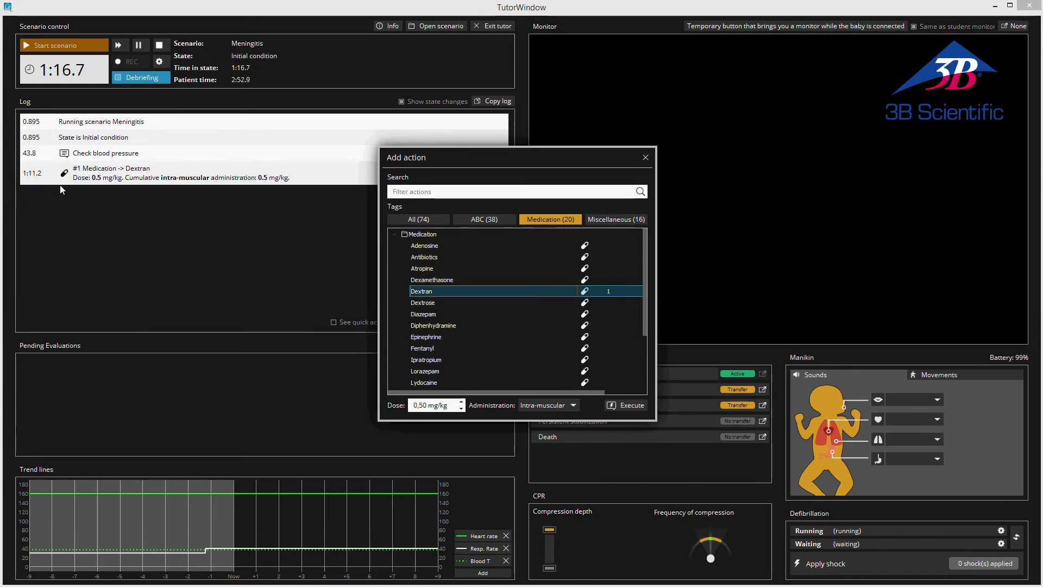
Log the Check breathing action from the ABC actions
{"action": "left_click", "coordinate": [484, 219]}
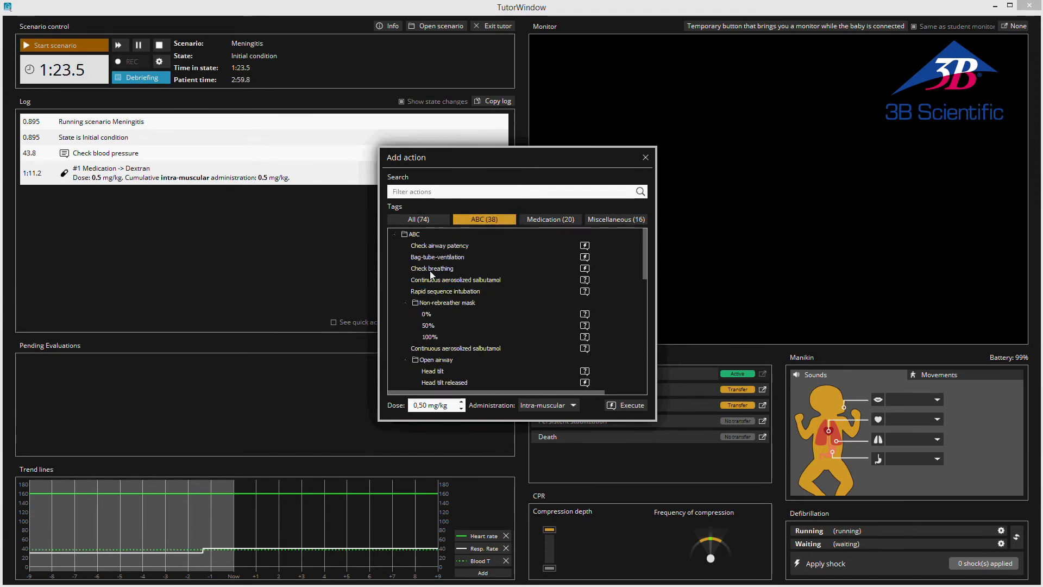
{"action": "left_click", "coordinate": [432, 267]}
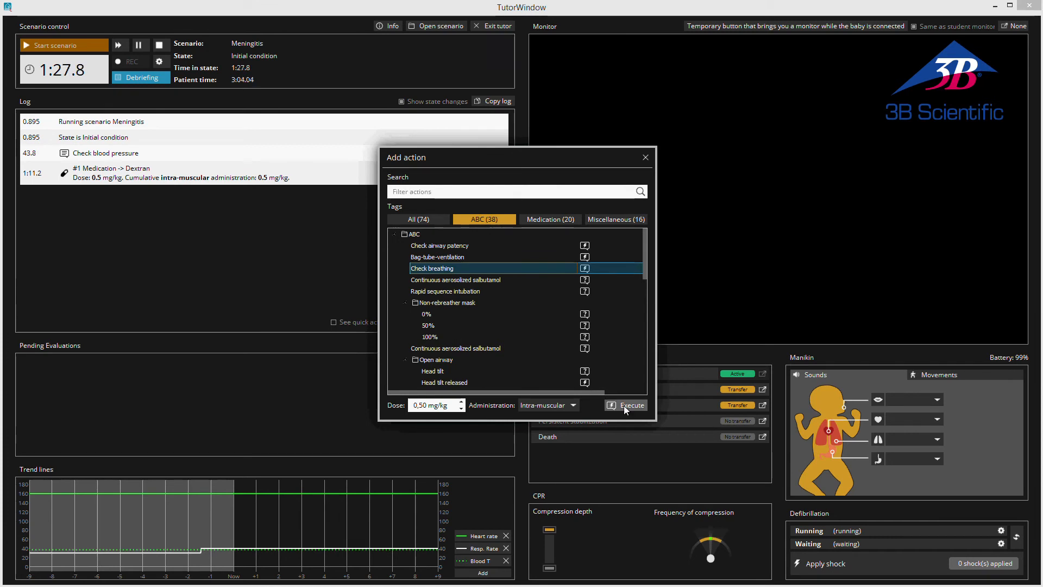
{"action": "left_click", "coordinate": [629, 405]}
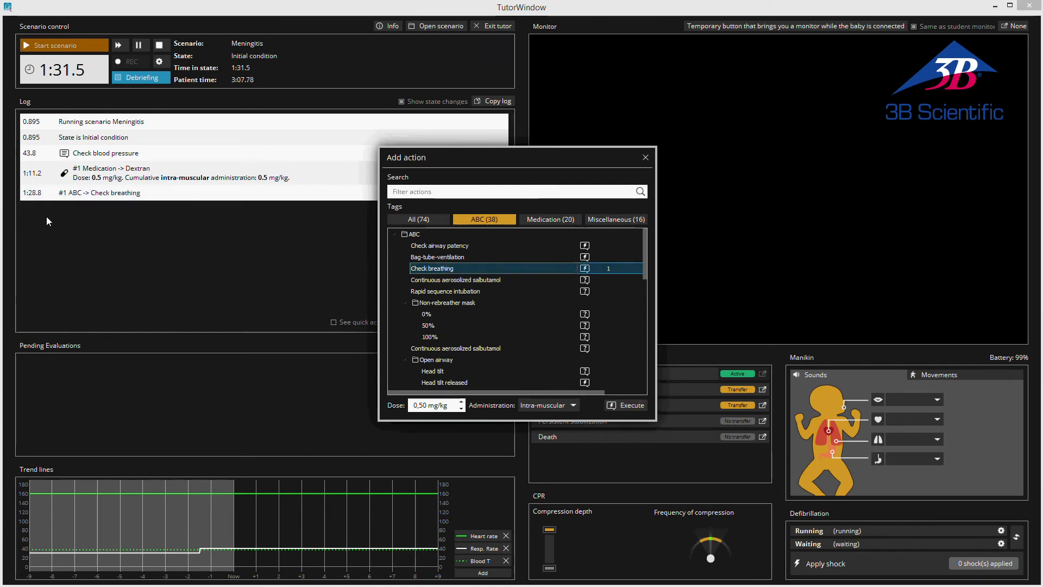